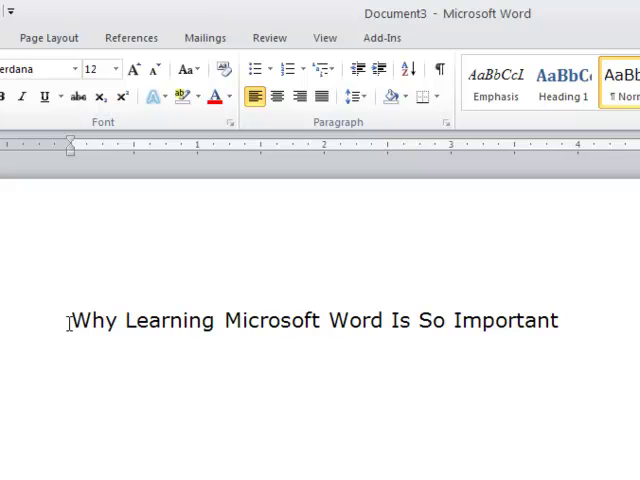
Select the whole line 'Why Learning Microsoft Word Is So Important' by dragging across it.
drag(72, 320, 388, 320)
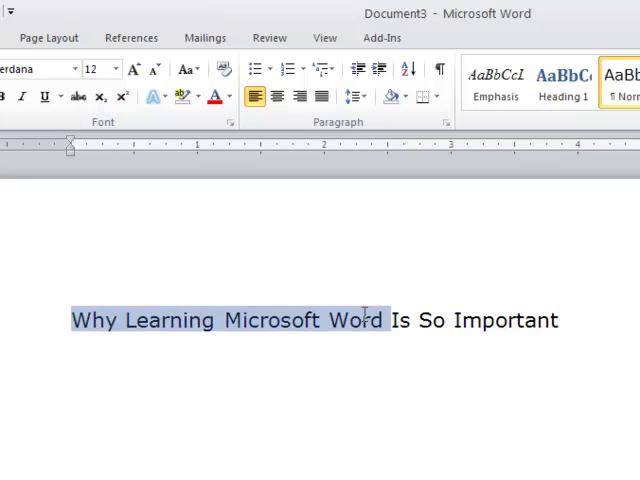
drag(364, 320, 560, 320)
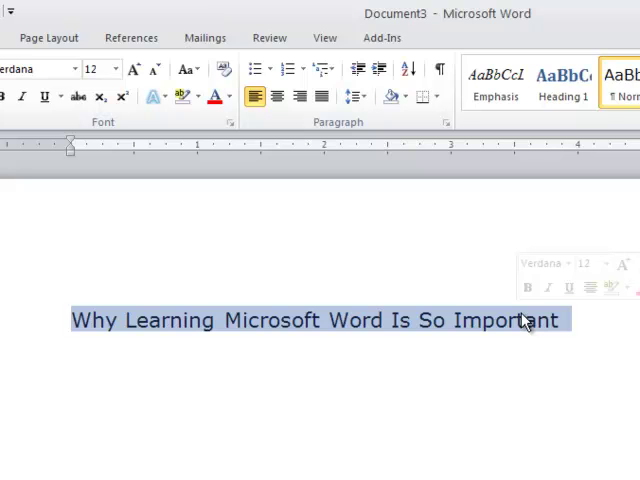
Deselect the heading so the line is no longer highlighted.
click(482, 260)
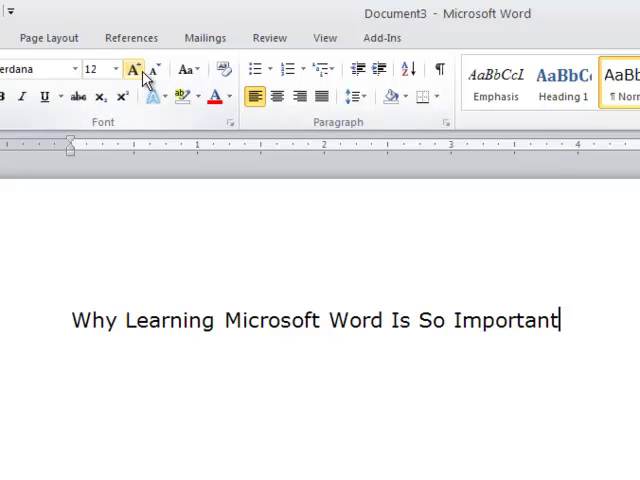
mouse_move(356, 70)
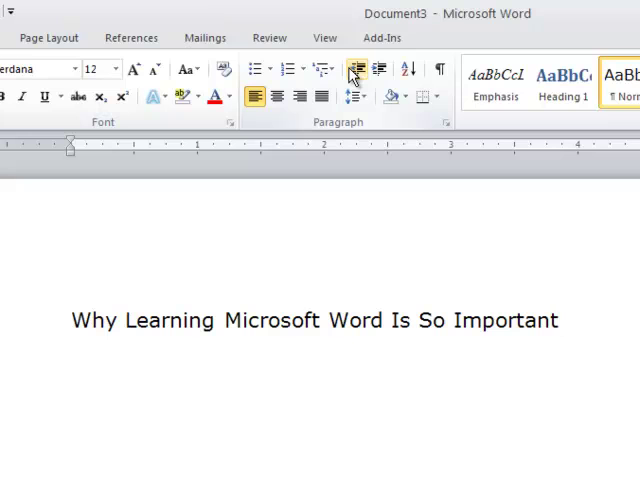
click(558, 320)
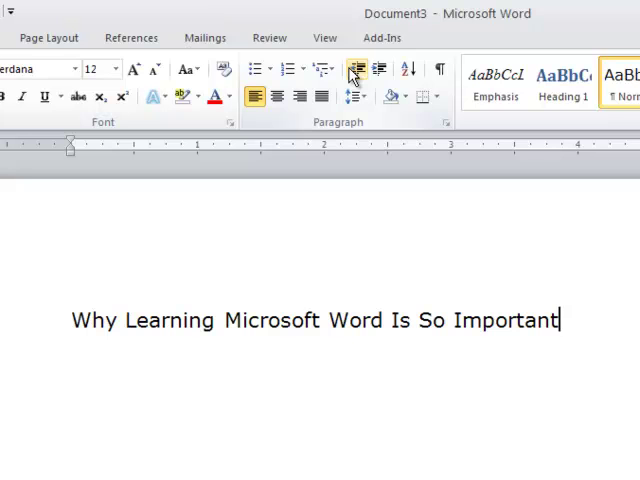